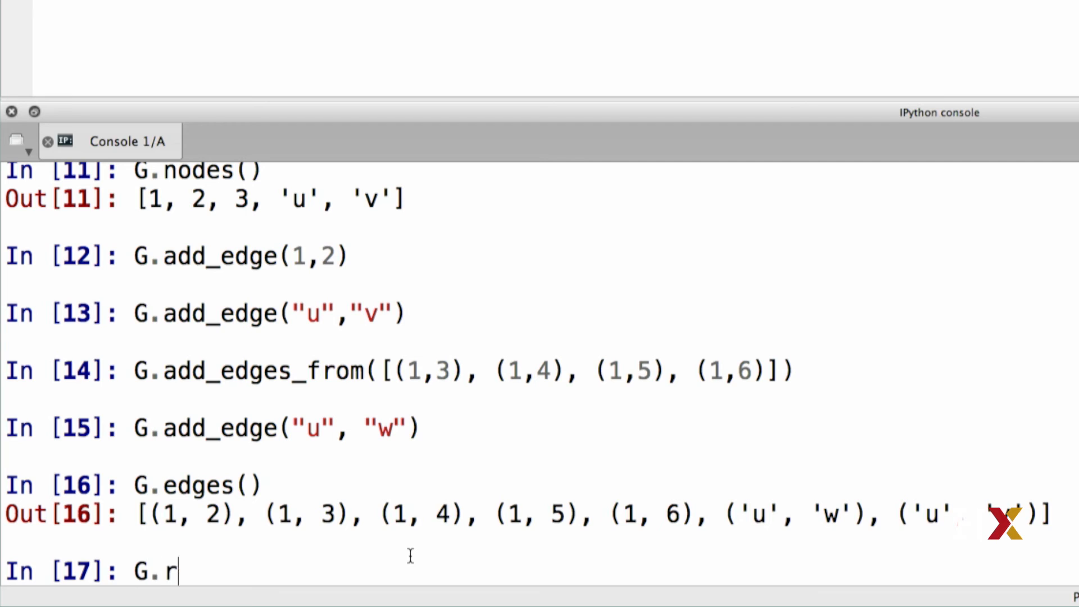
Run G.remove_node(2), then list G.nodes() to confirm node 2 is gone
{"action": "type", "text": "emove_node"}
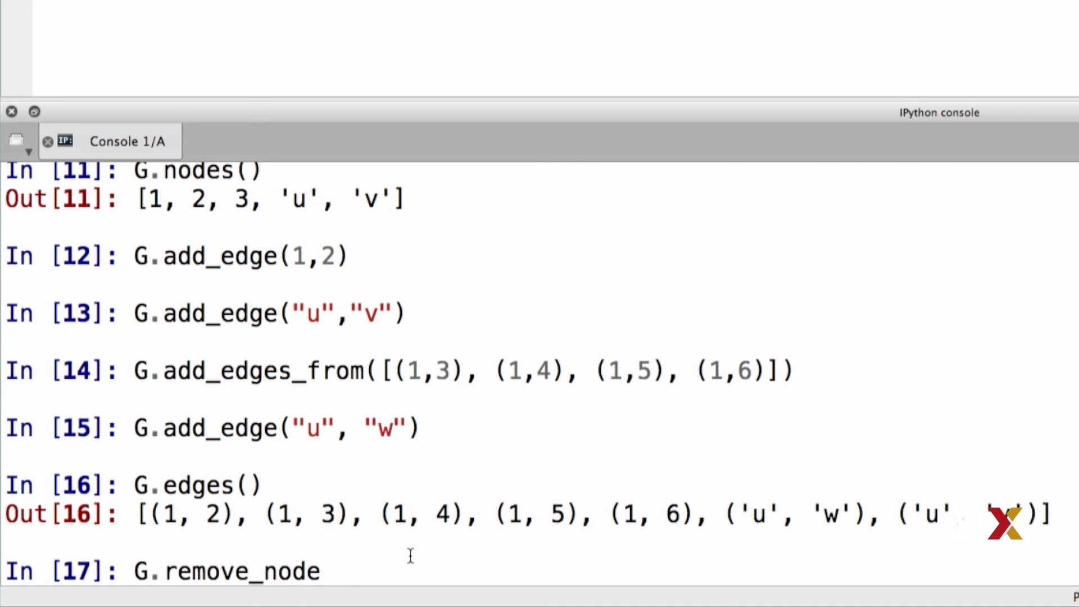
{"action": "type", "text": "(2)"}
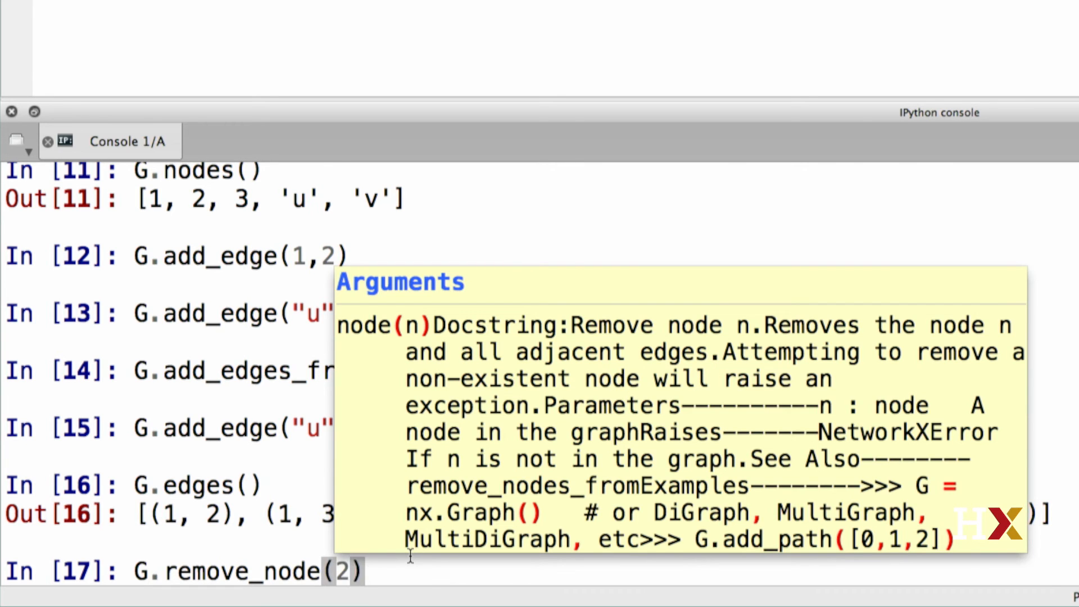
{"action": "type", "text": "G.n"}
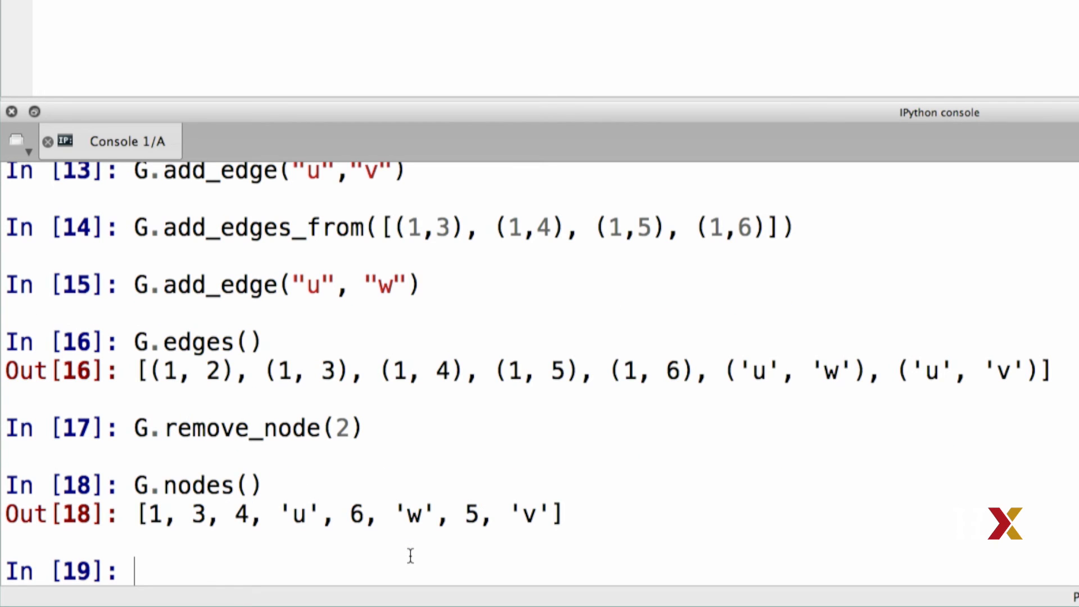
{"action": "type", "text": "G.nodes()"}
{"action": "type", "text": "G.remove_node"}
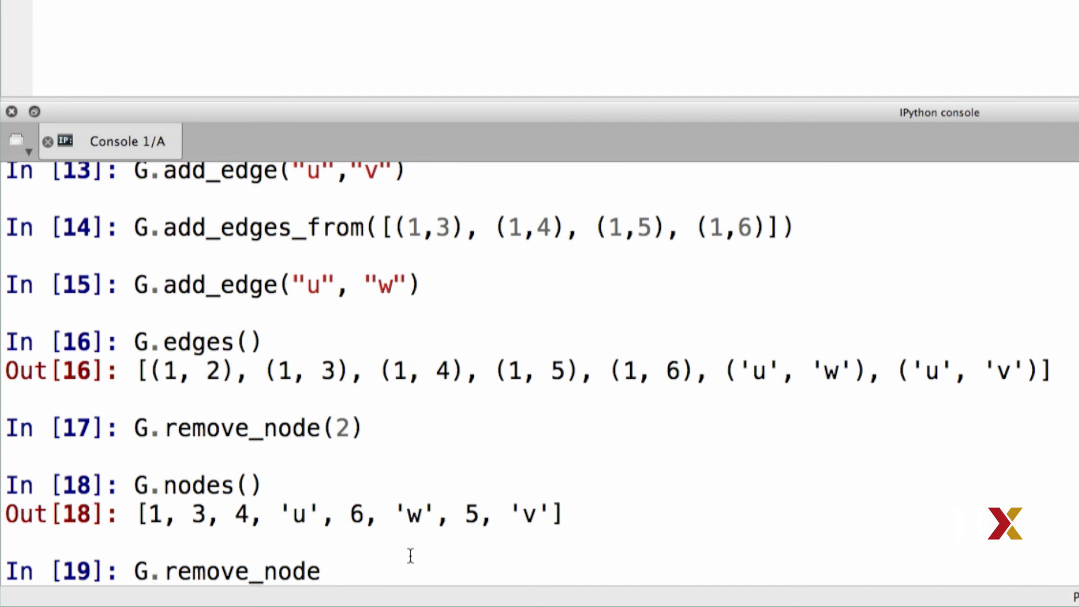
Run G.remove_nodes_from([4,5]) and list the remaining nodes 1, 3, u, 6, w, v
{"action": "type", "text": "s_from"}
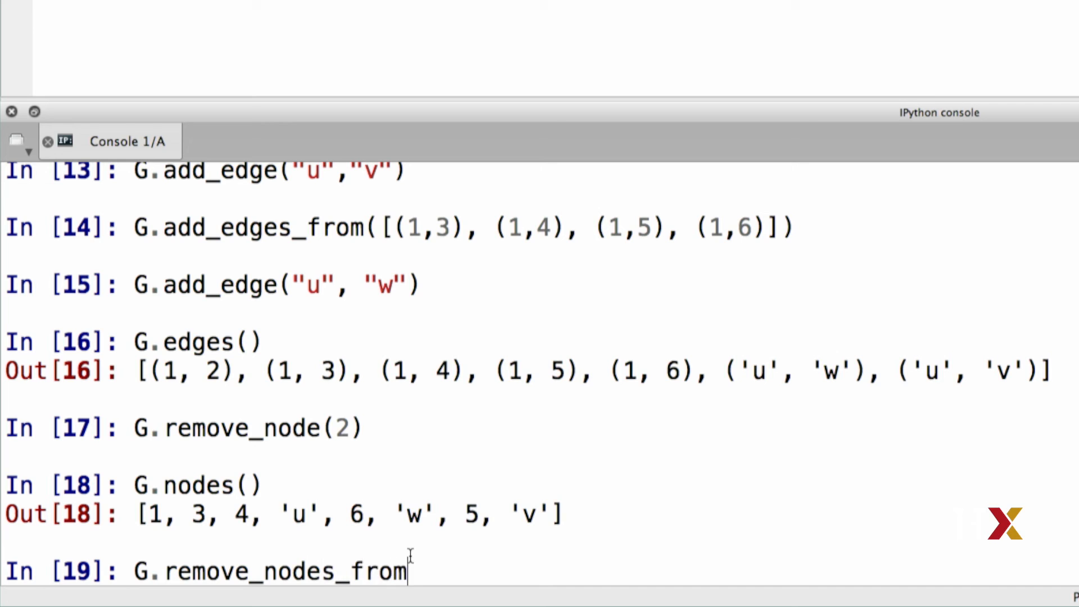
{"action": "type", "text": "()"}
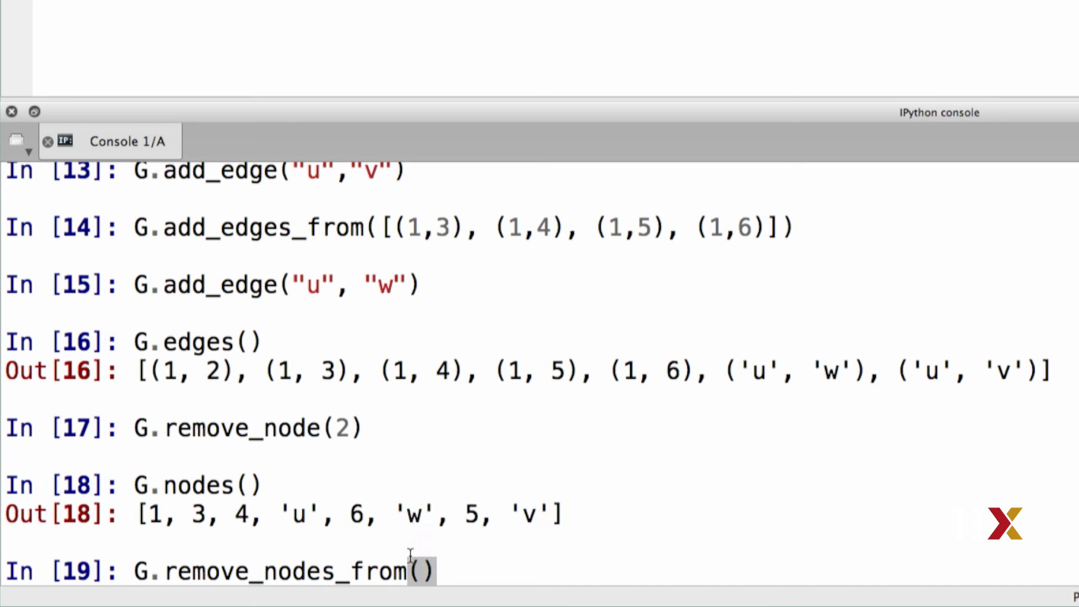
{"action": "type", "text": "[]"}
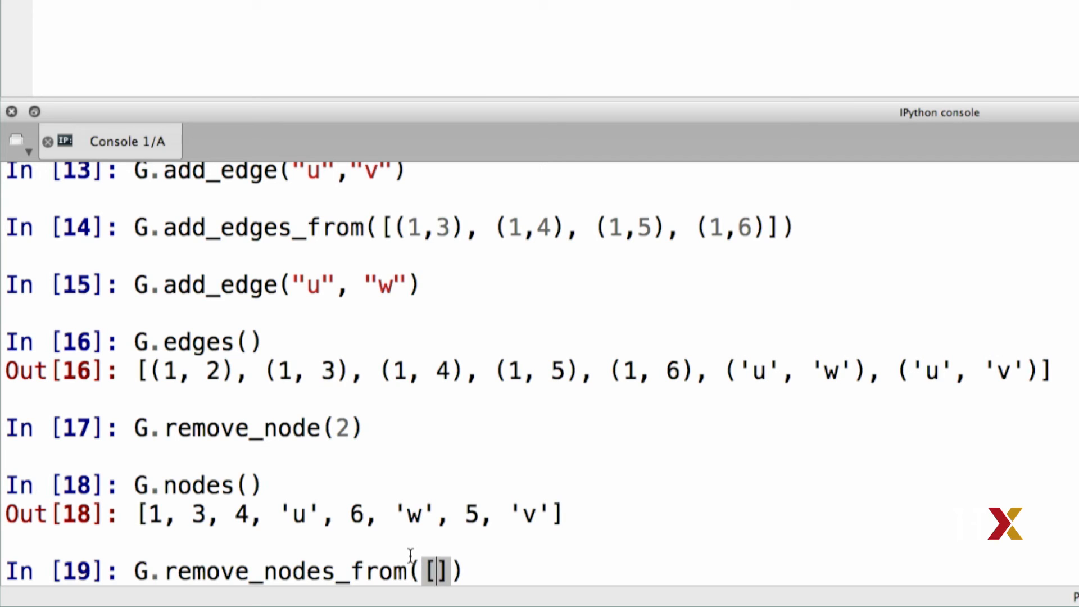
{"action": "type", "text": "4,5"}
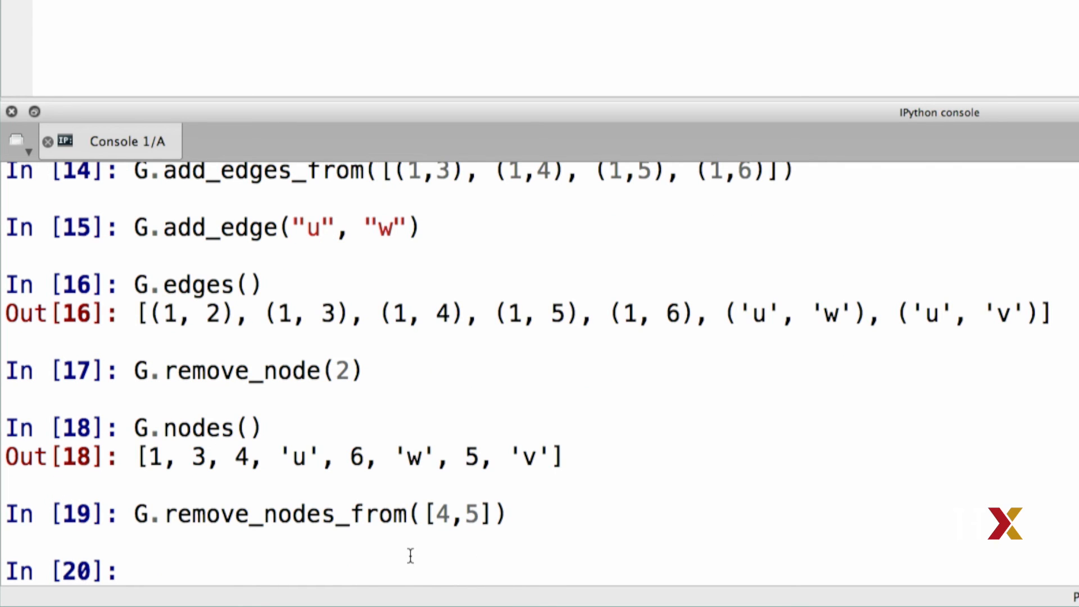
{"action": "type", "text": "G.nodes()"}
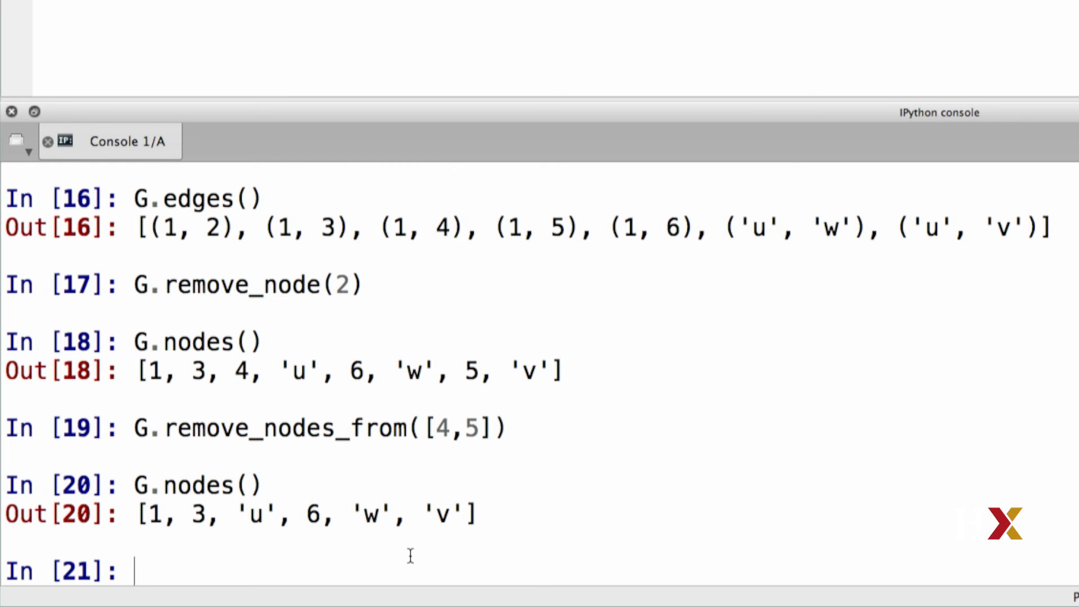
{"action": "type", "text": "G.re"}
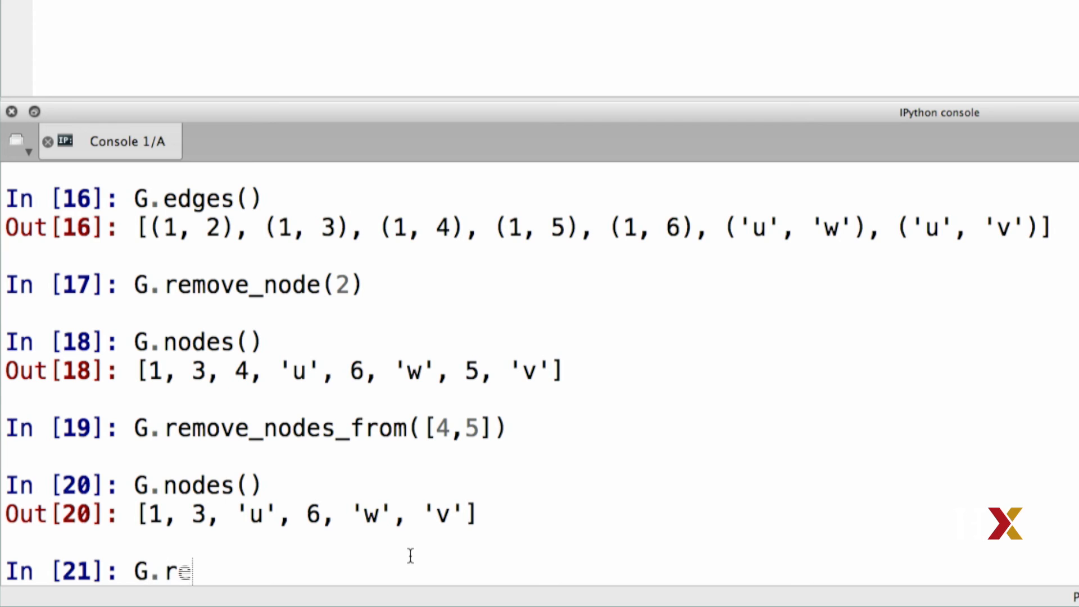
Run G.remove_edge(1,3) and list the remaining edges (1,6), (u,w), (u,v)
{"action": "type", "text": "move_edge()"}
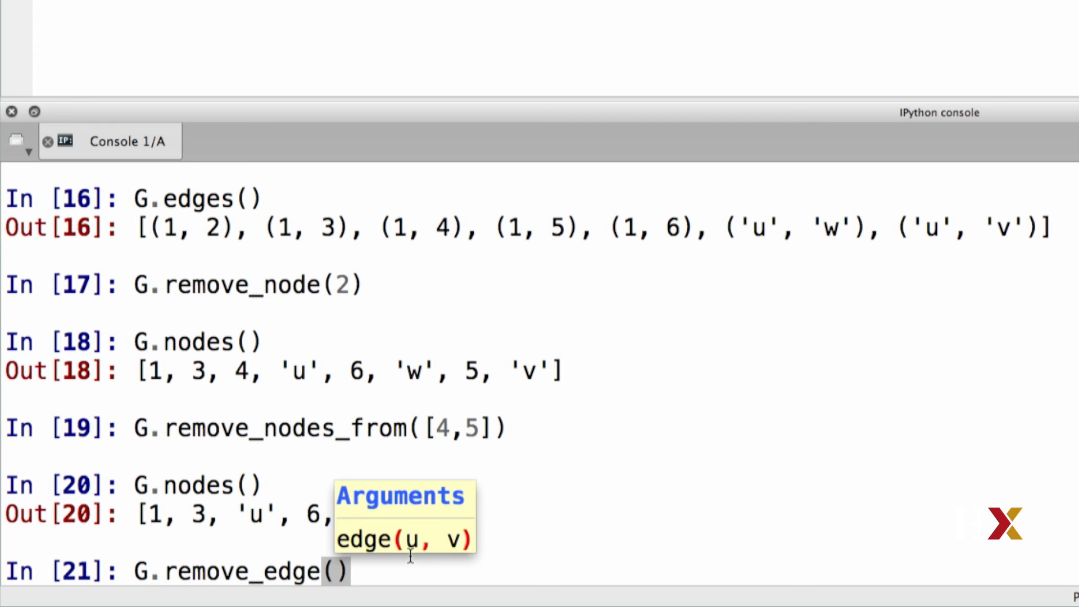
{"action": "type", "text": "1,3"}
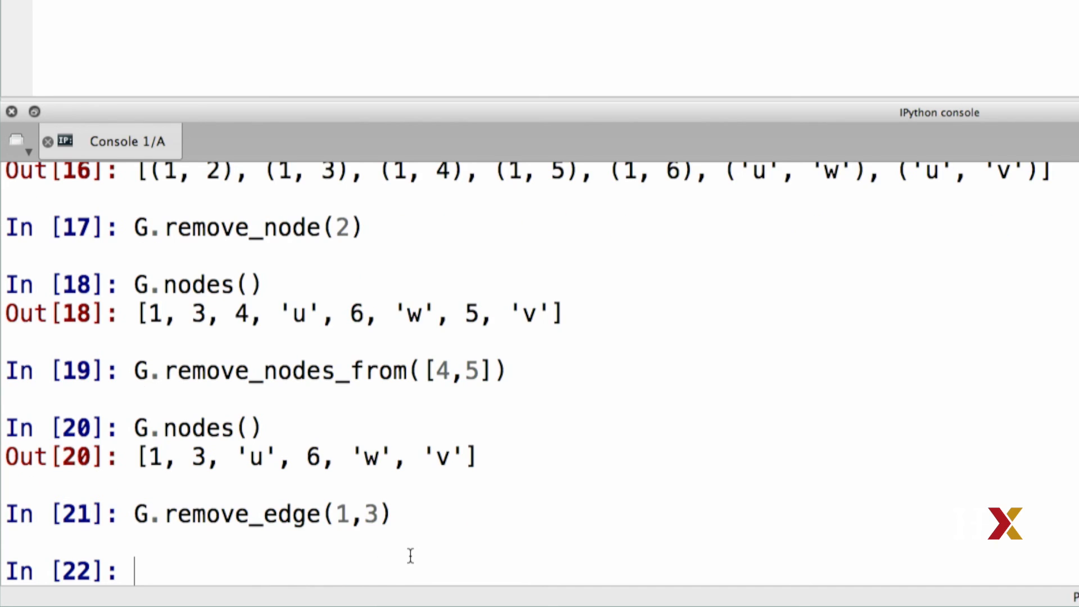
{"action": "type", "text": "G.edges()"}
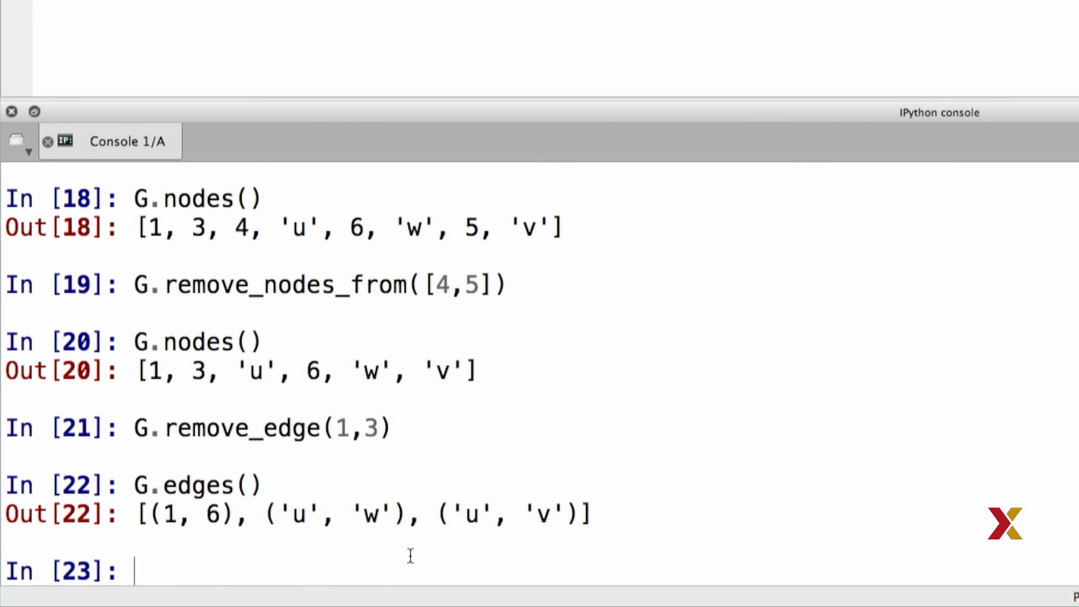
{"action": "type", "text": "G.remove_edge(1,"}
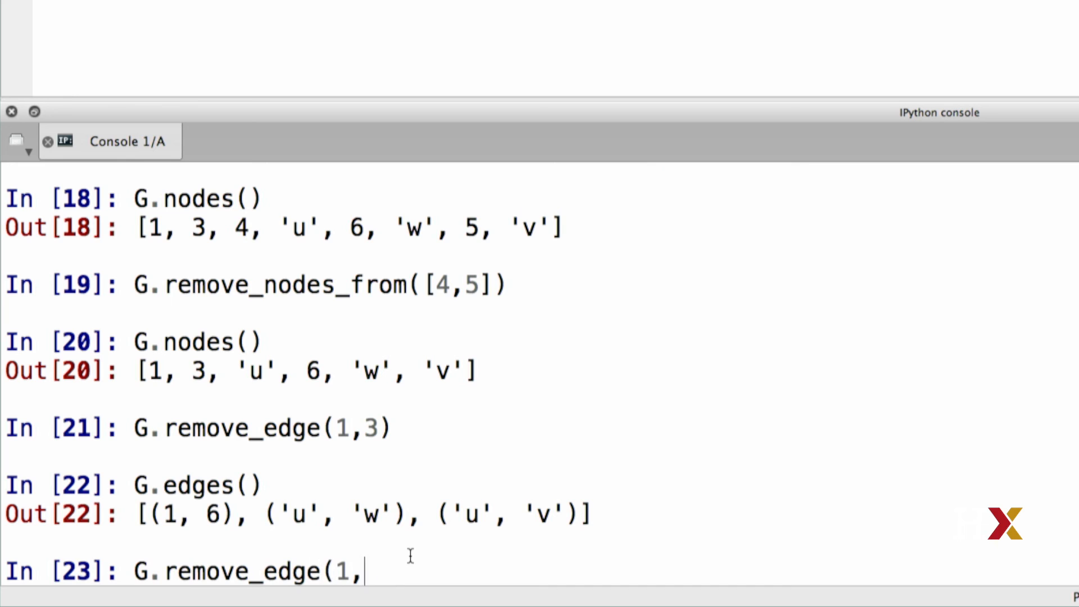
Replace the partial command with G.remove_edges_from([(1,2), ("u","v")]) and type G.edges()
{"action": "key", "text": "BackSpace"}
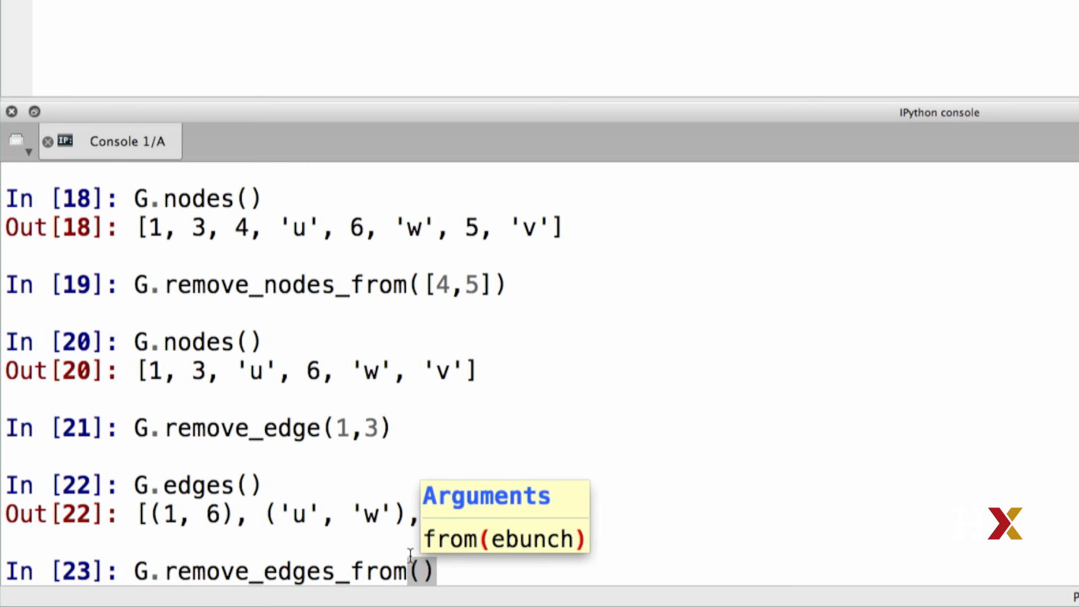
{"action": "type", "text": "["}
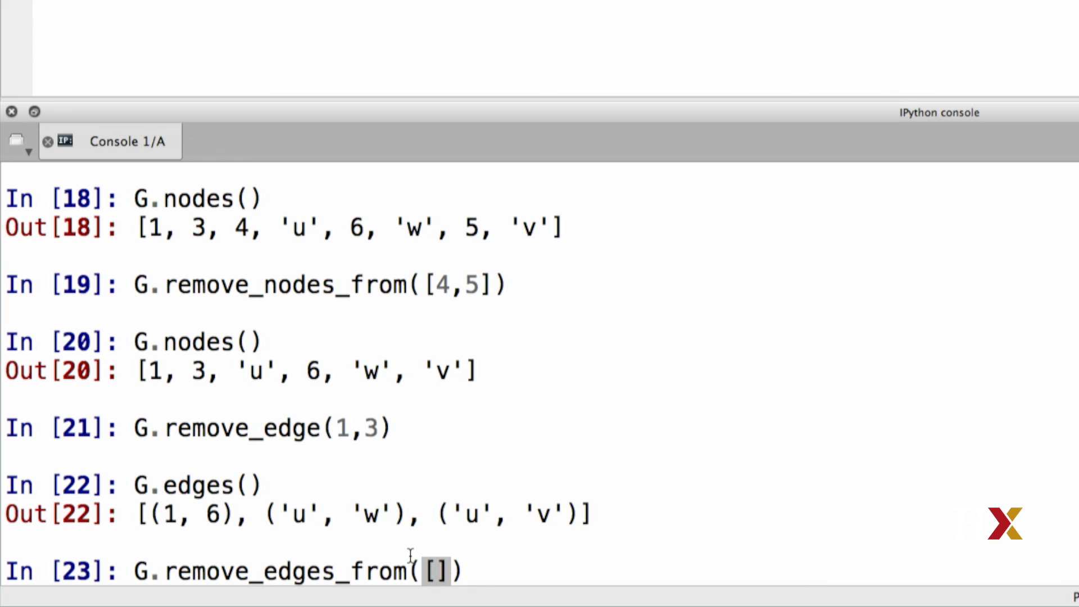
{"action": "type", "text": "(), ()"}
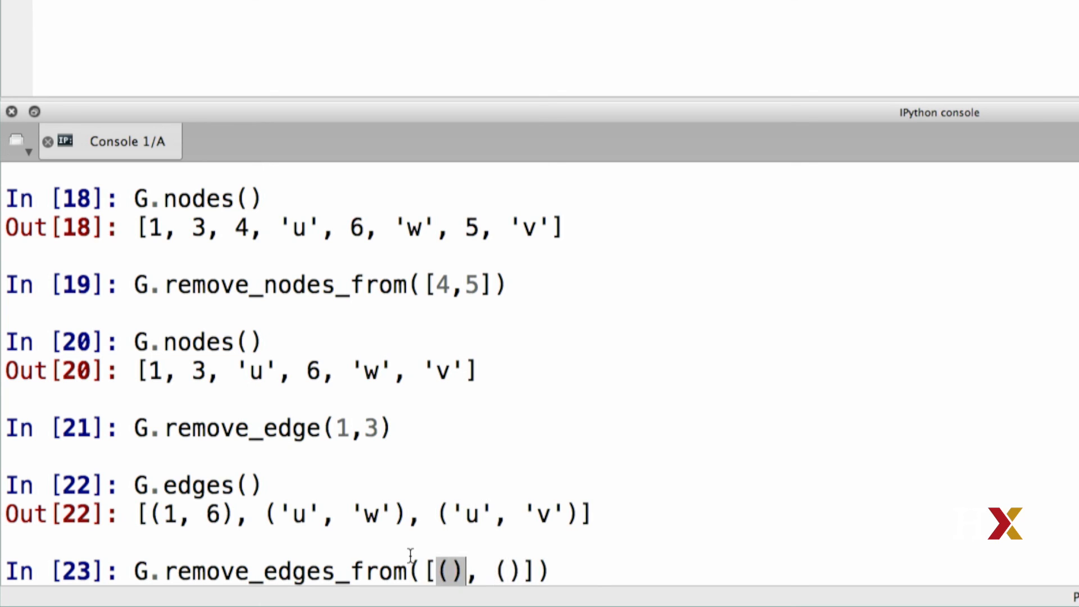
{"action": "type", "text": "1,2"}
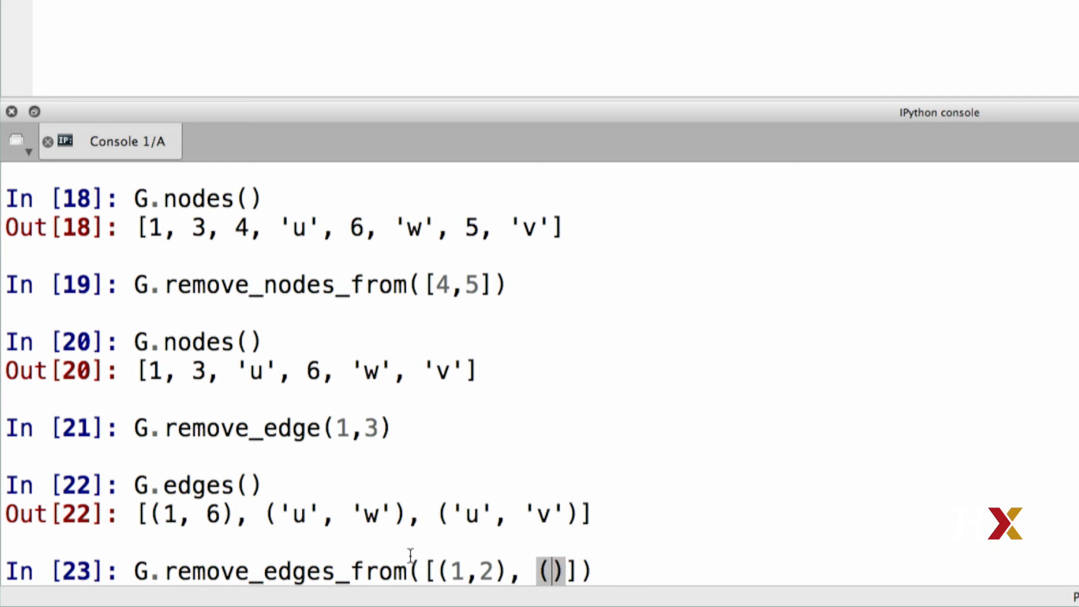
{"action": "type", "text": "\"u\", \"v"}
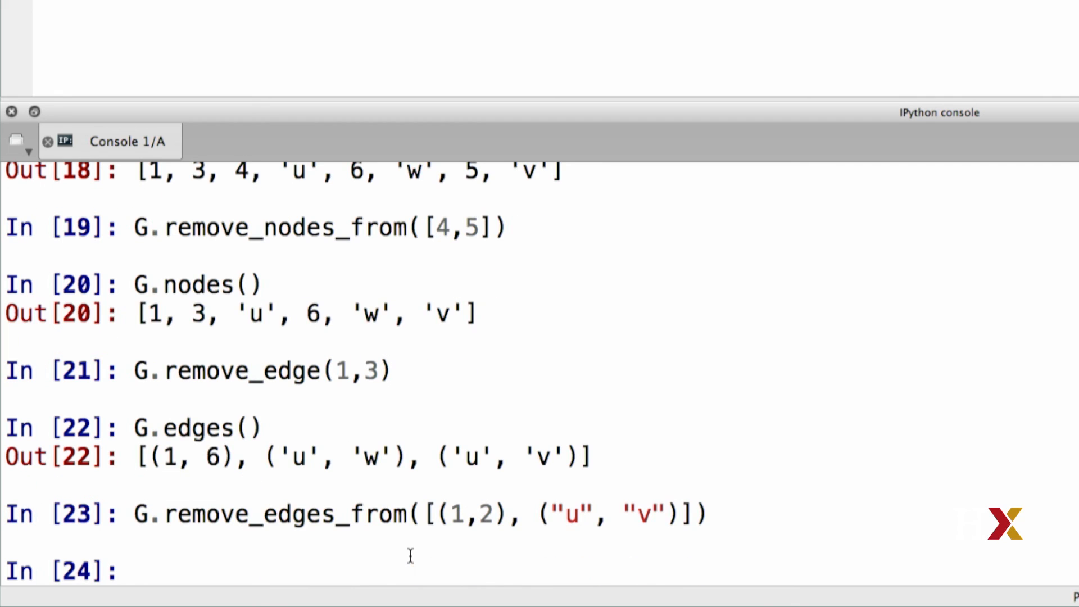
{"action": "type", "text": "G.edges()"}
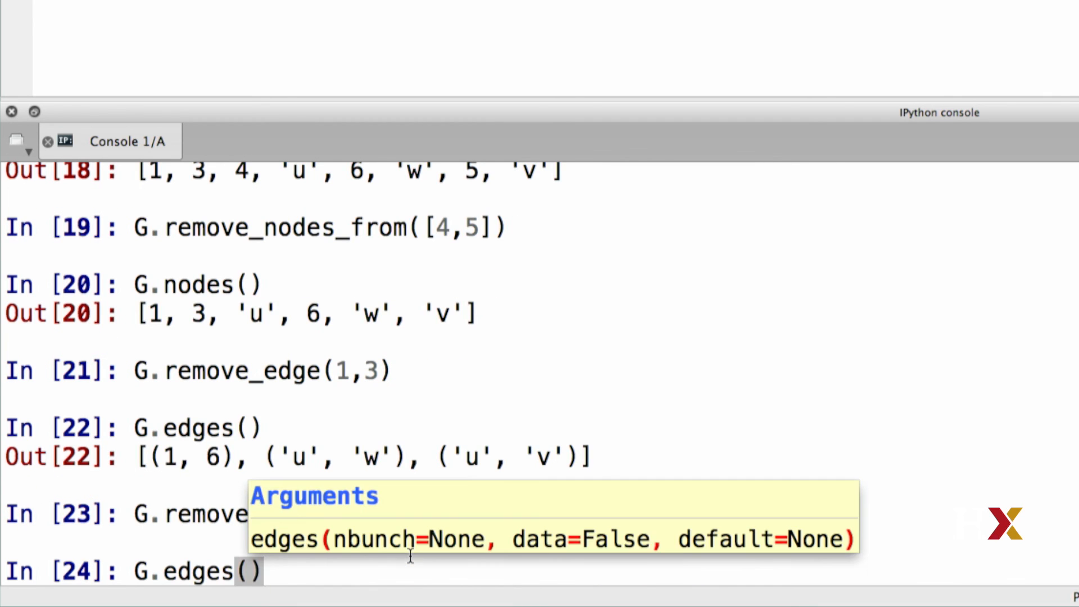